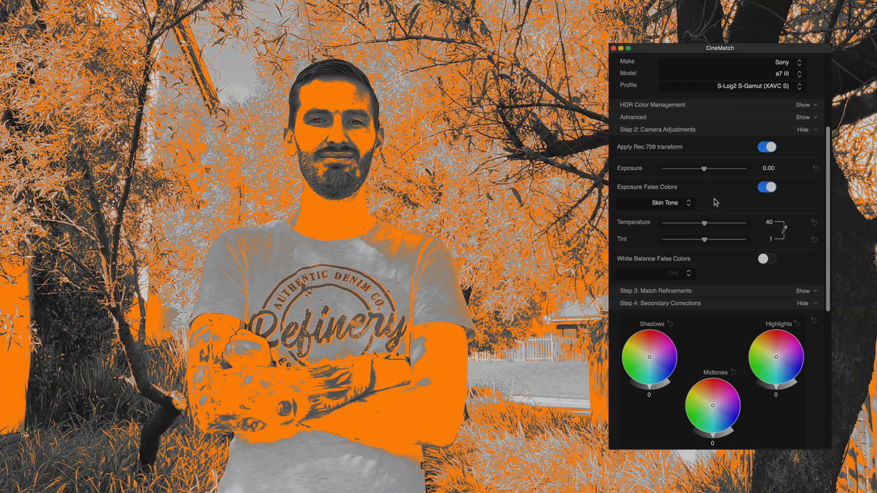
# Close the CineMatch false-colour window and select the iPhone clip in the timeline.
pyautogui.moveTo(703, 169); pyautogui.dragTo(710, 169)
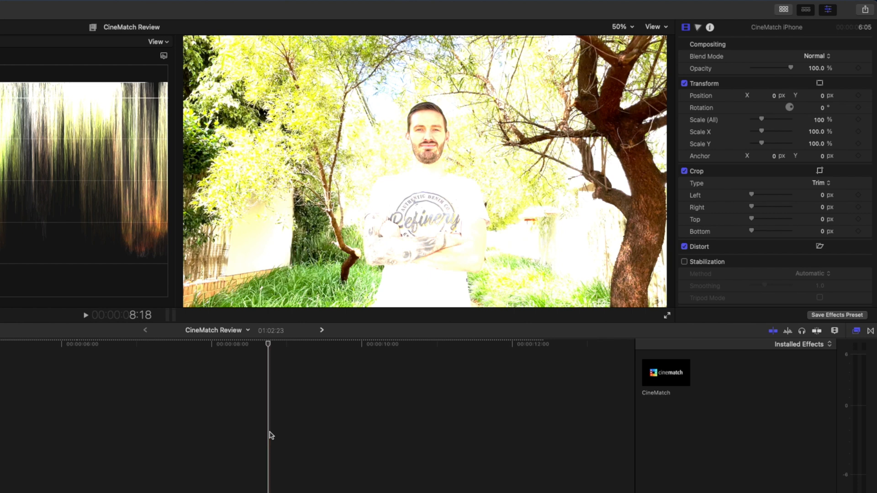
# Set the iPhone clip's Color Space Override to Rec. 709 in the Info inspector.
pyautogui.click(710, 26)
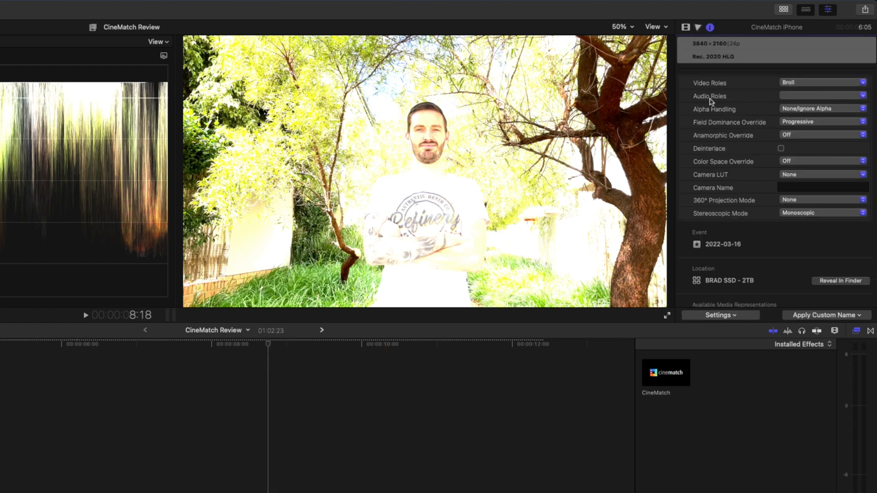
pyautogui.click(821, 161)
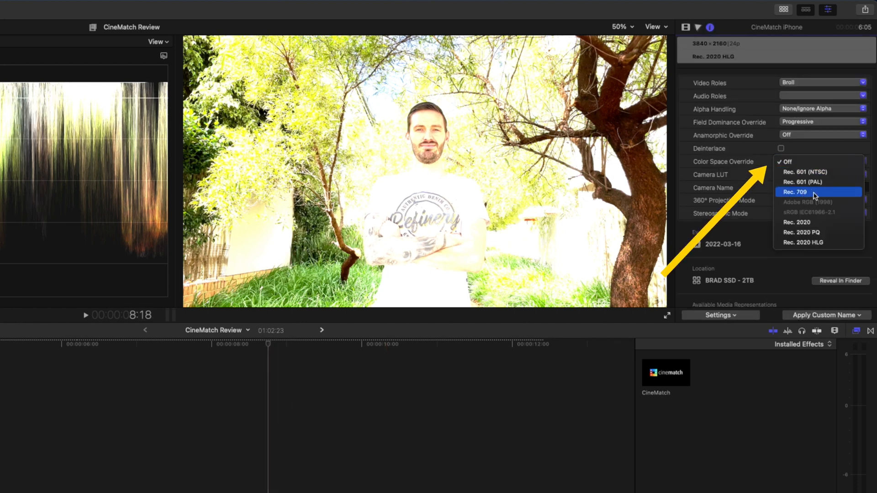
pyautogui.click(795, 192)
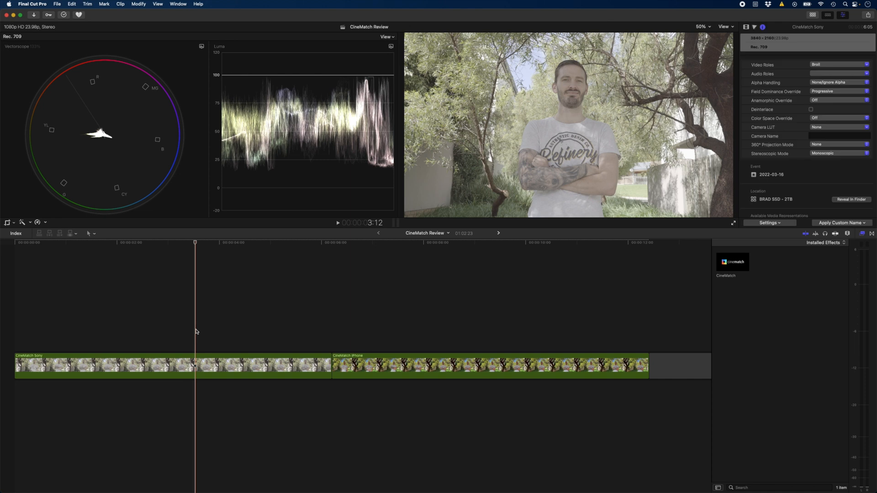
# Set CineMatch's source camera to Sony a7 III with S-Log2 S-Gamut (XAVC S).
pyautogui.click(754, 27)
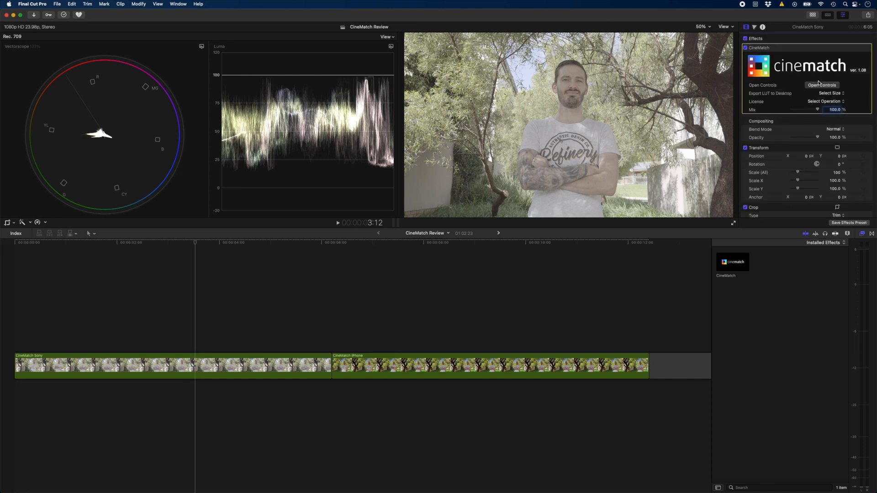
pyautogui.click(822, 85)
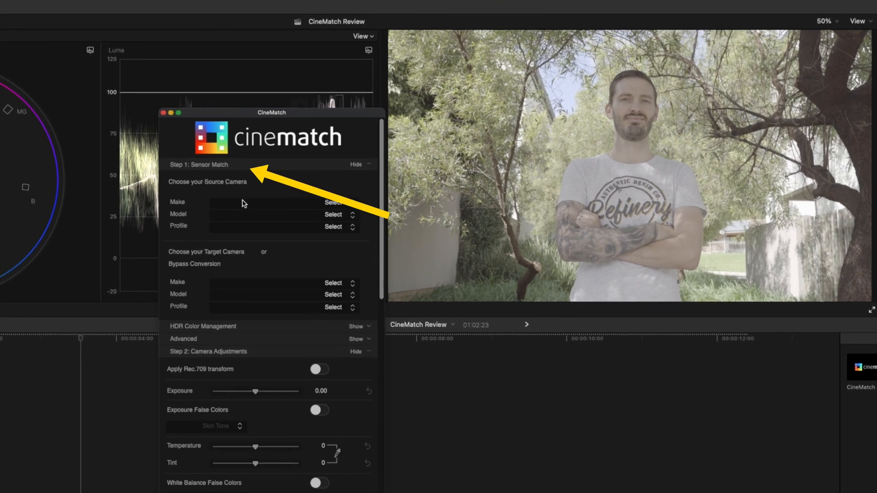
pyautogui.click(333, 202)
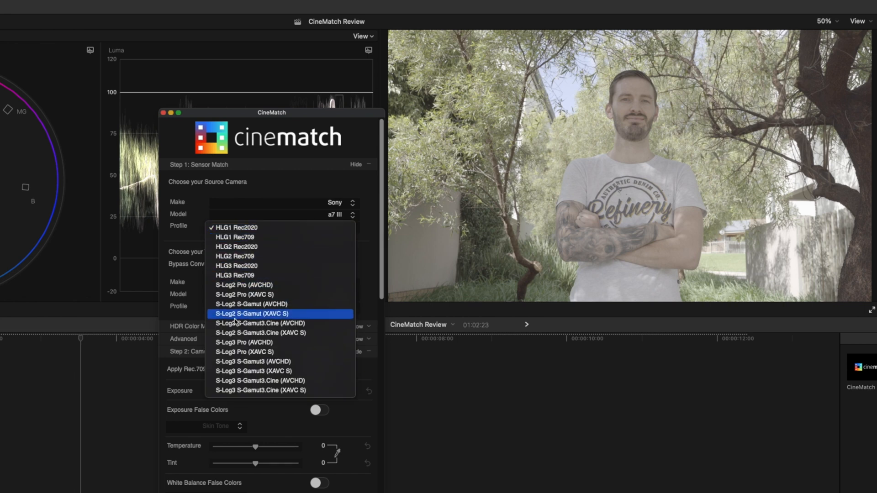
pyautogui.moveTo(248, 321)
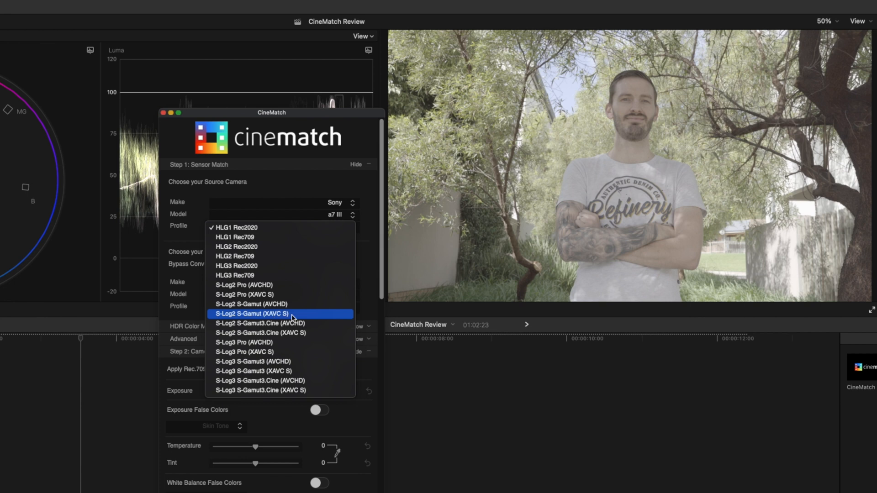
pyautogui.click(254, 314)
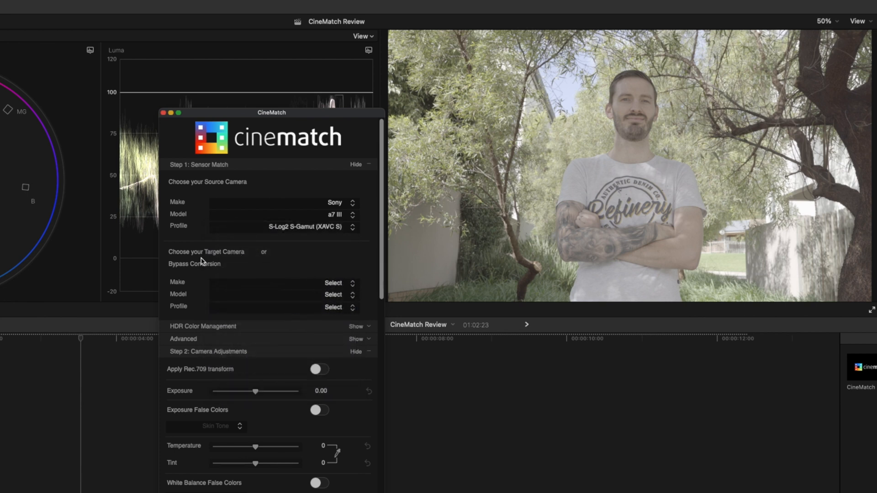
pyautogui.moveTo(302, 298)
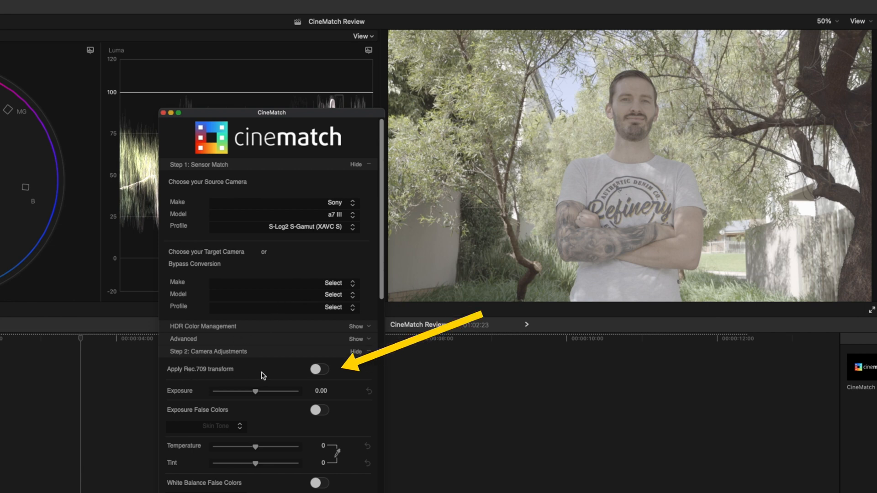
# Apply the Rec.709 transform and keep Project Color Space at Rec.709 under HDR Color Management.
pyautogui.click(319, 369)
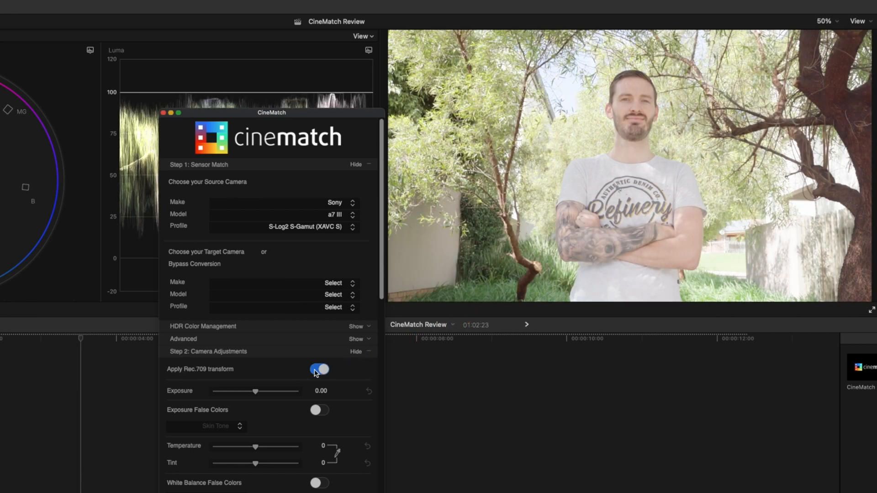
pyautogui.click(359, 326)
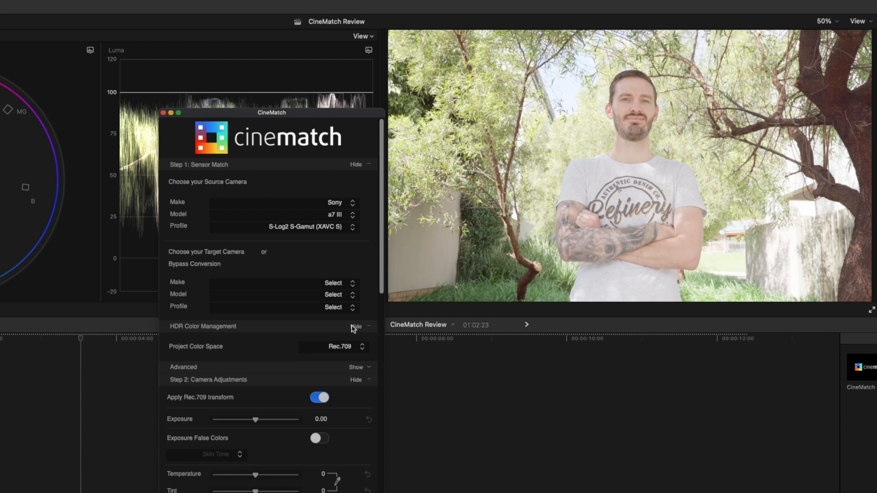
pyautogui.click(333, 347)
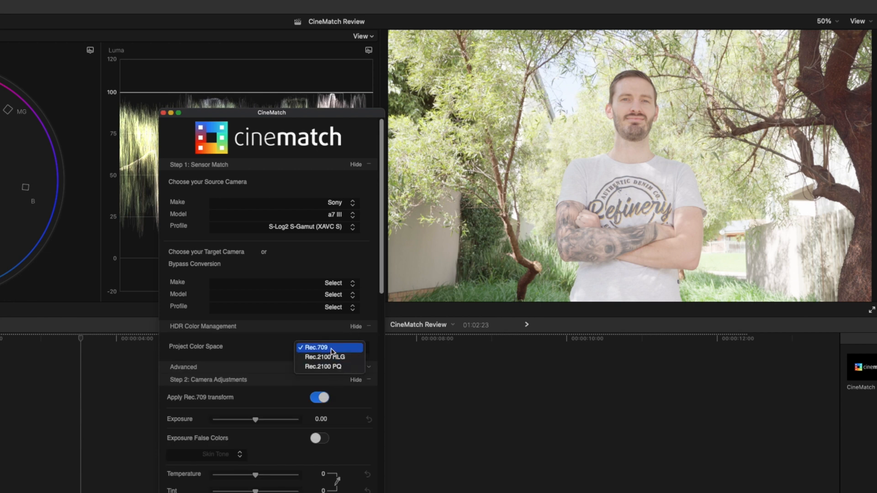
pyautogui.click(317, 347)
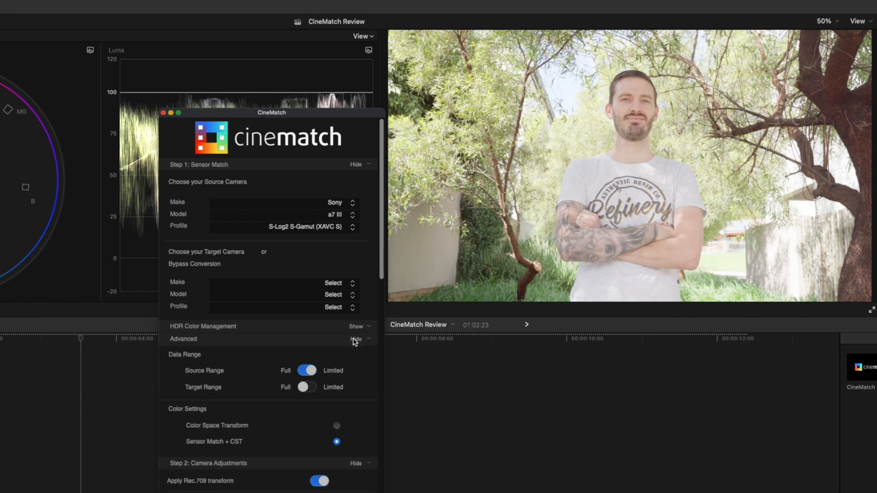
pyautogui.moveTo(295, 378)
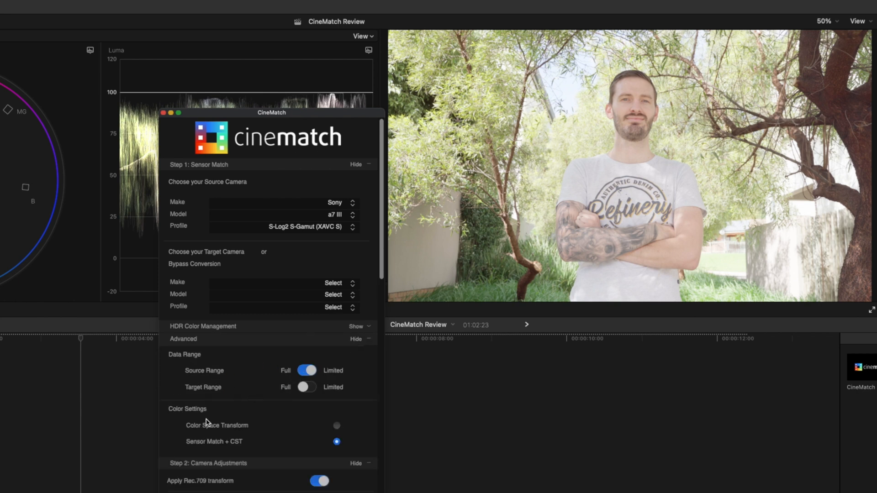
pyautogui.moveTo(196, 451)
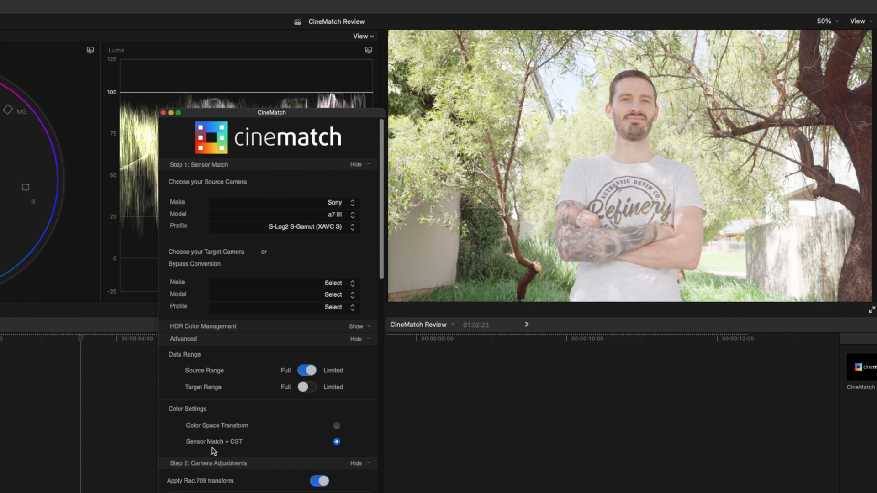
pyautogui.moveTo(304, 447)
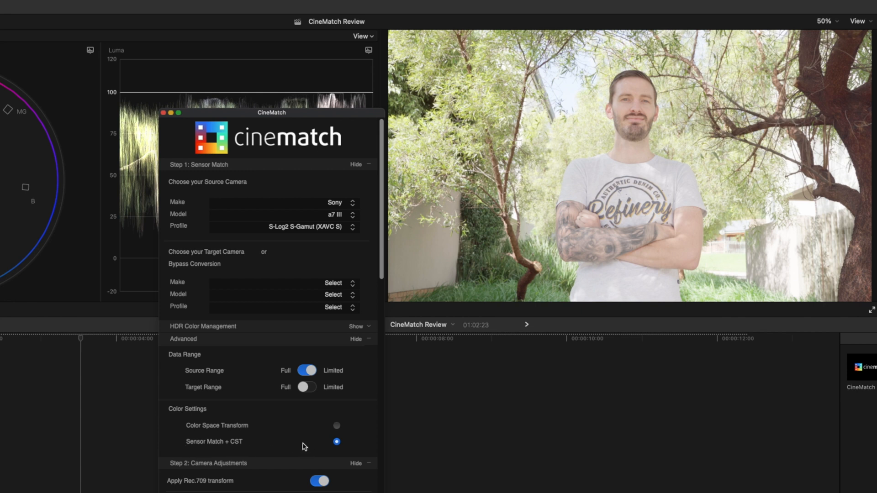
pyautogui.moveTo(357, 342)
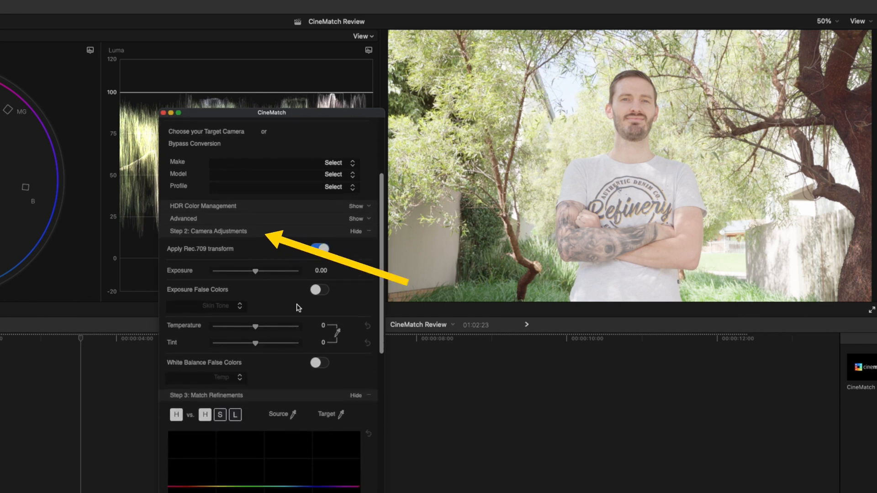
# Enable CineMatch exposure false colours in Skin Tone mode.
pyautogui.click(319, 250)
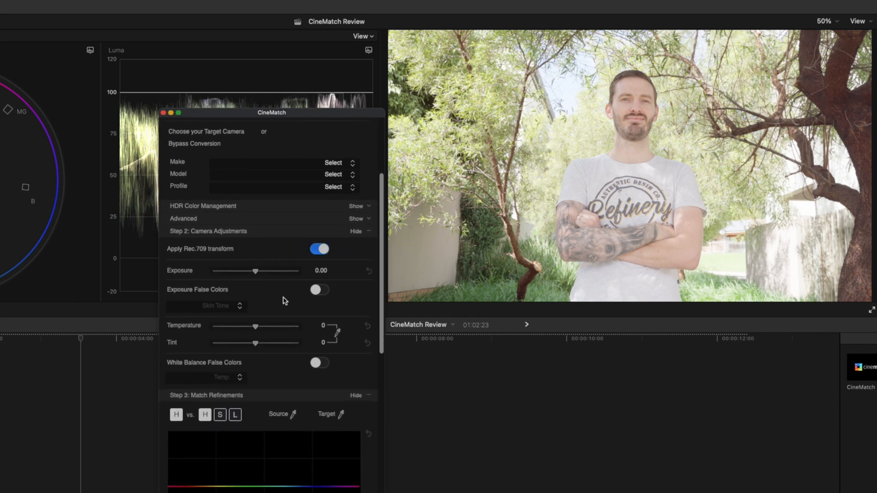
pyautogui.click(320, 289)
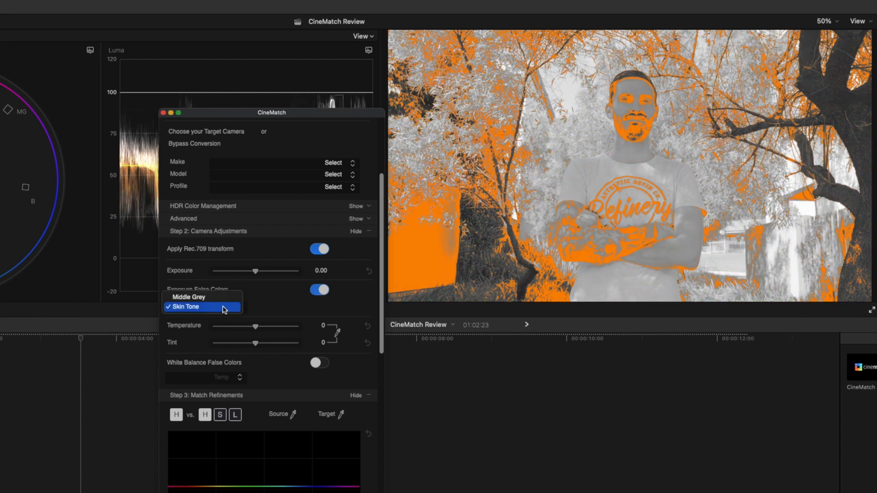
pyautogui.click(189, 307)
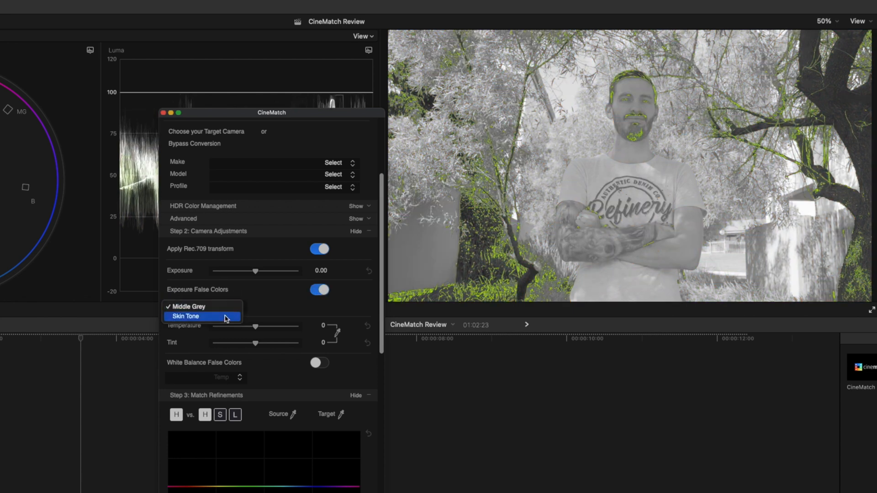
pyautogui.click(185, 317)
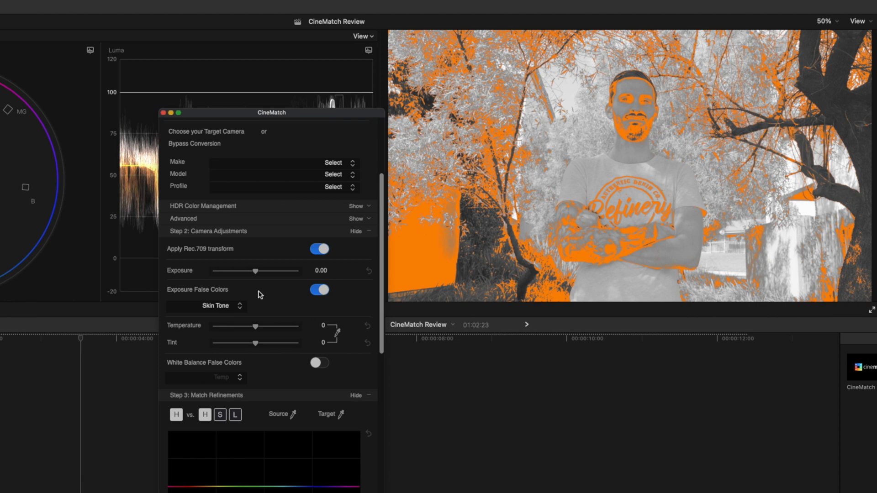
pyautogui.moveTo(259, 296)
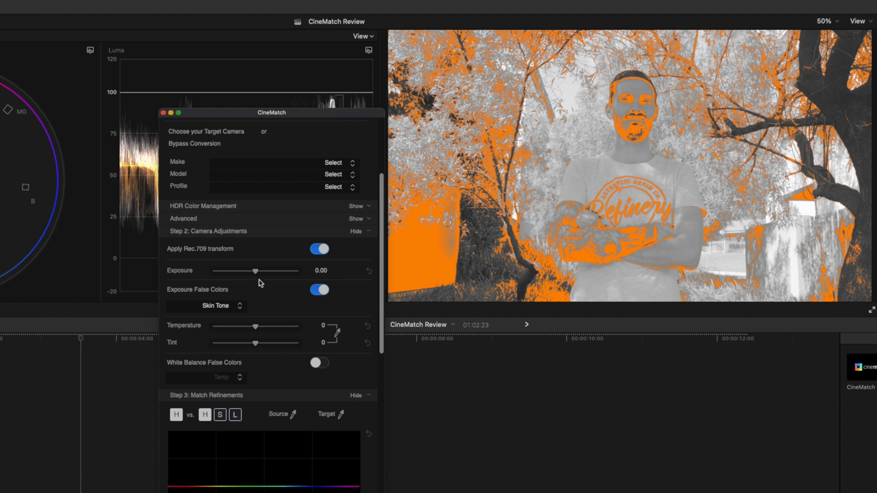
# Lower the Sony clip's exposure to about -1.21, then turn false colours off.
pyautogui.moveTo(270, 271); pyautogui.dragTo(252, 271)
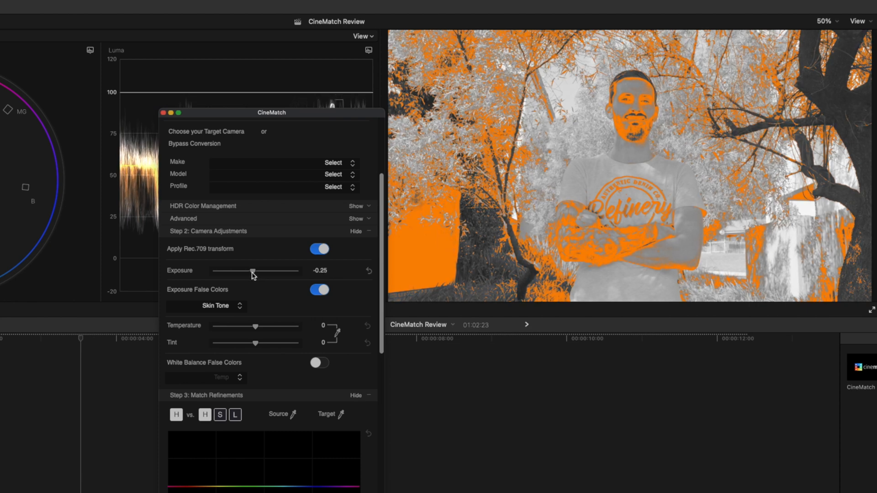
pyautogui.moveTo(252, 274); pyautogui.dragTo(243, 273)
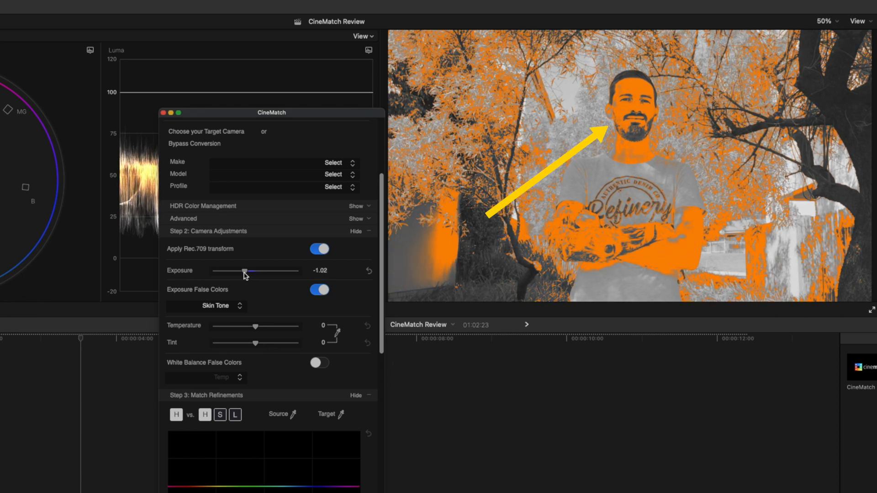
pyautogui.moveTo(244, 271); pyautogui.dragTo(241, 271)
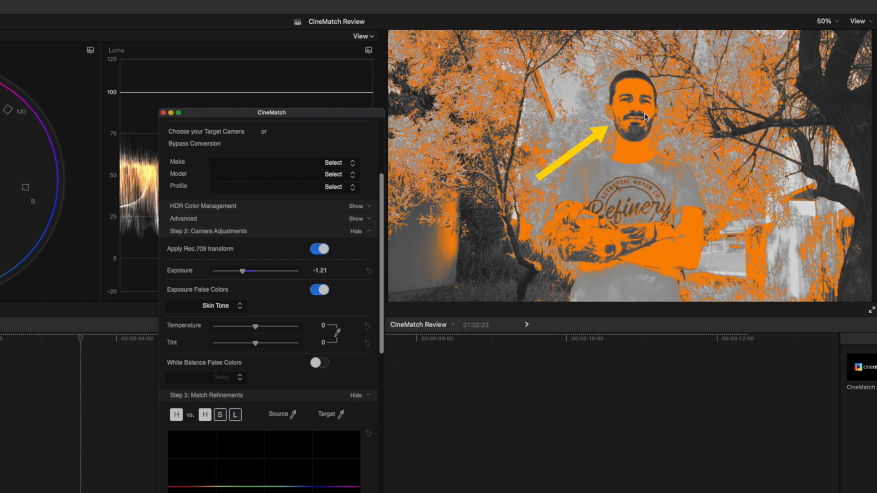
pyautogui.click(319, 289)
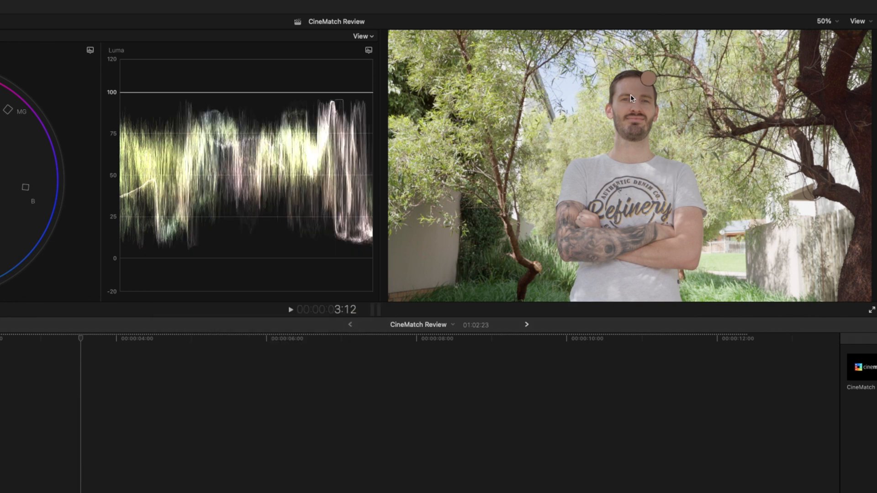
# Sample the face for white balance (temperature 44, tint -4) and check with Tint false colours.
pyautogui.moveTo(646, 78); pyautogui.dragTo(663, 150)
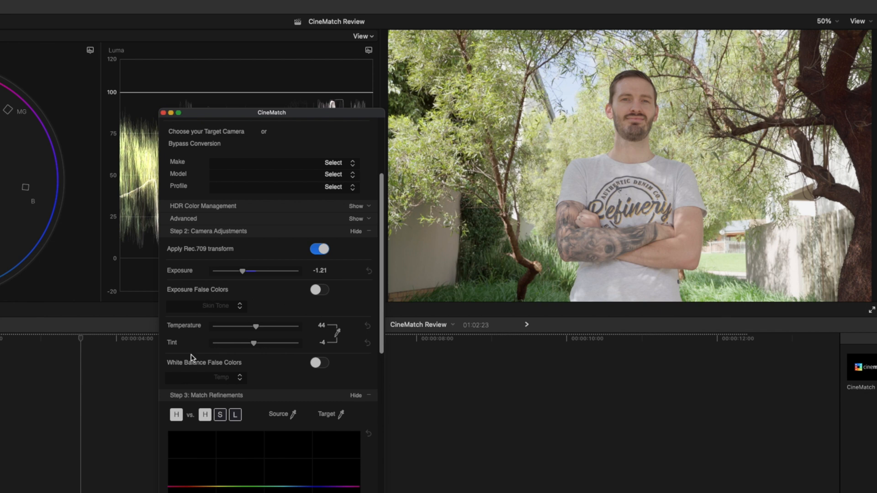
pyautogui.click(319, 362)
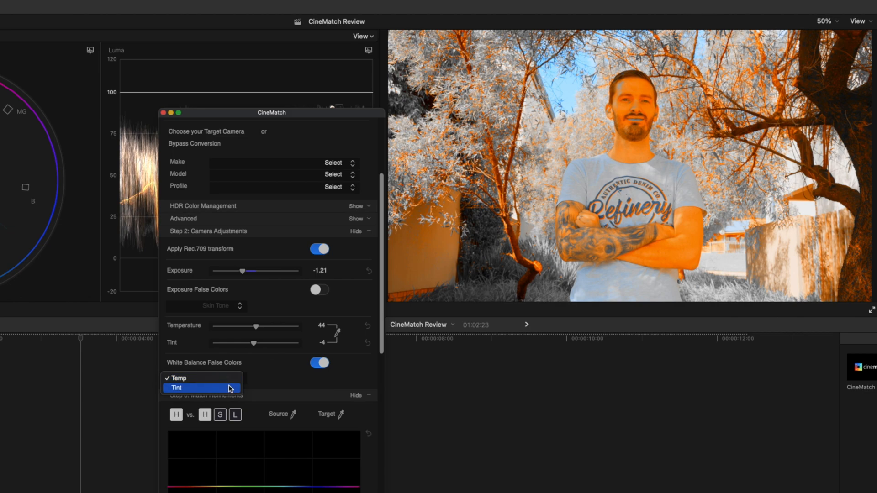
pyautogui.click(176, 388)
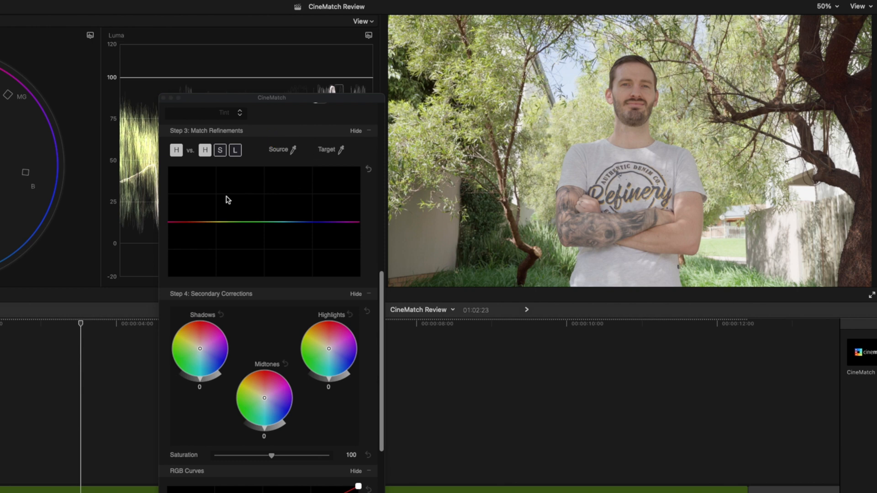
pyautogui.moveTo(333, 215)
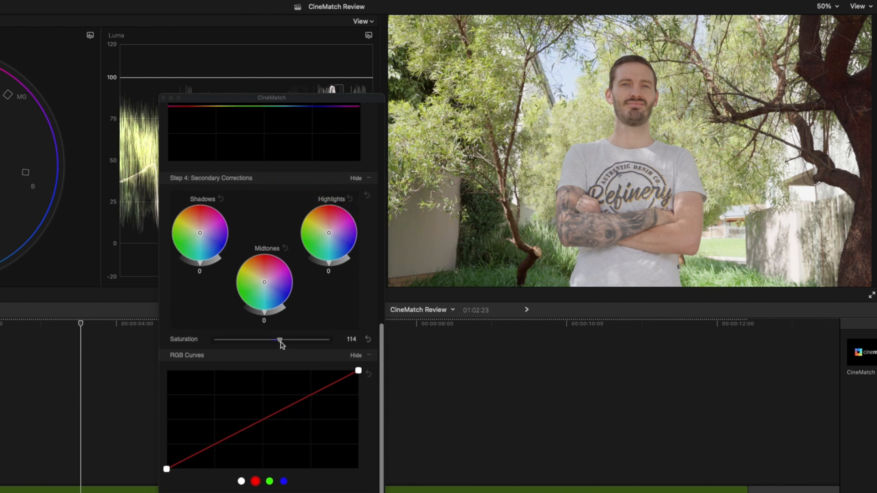
# Set saturation to 120, add a luma contrast point, and pull down the red curve's shadows.
pyautogui.moveTo(280, 340); pyautogui.dragTo(284, 339)
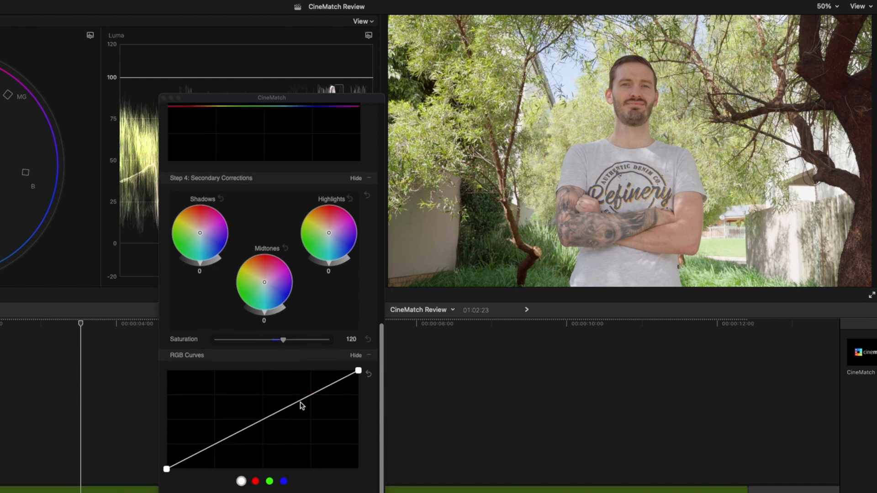
pyautogui.moveTo(300, 406); pyautogui.dragTo(297, 397)
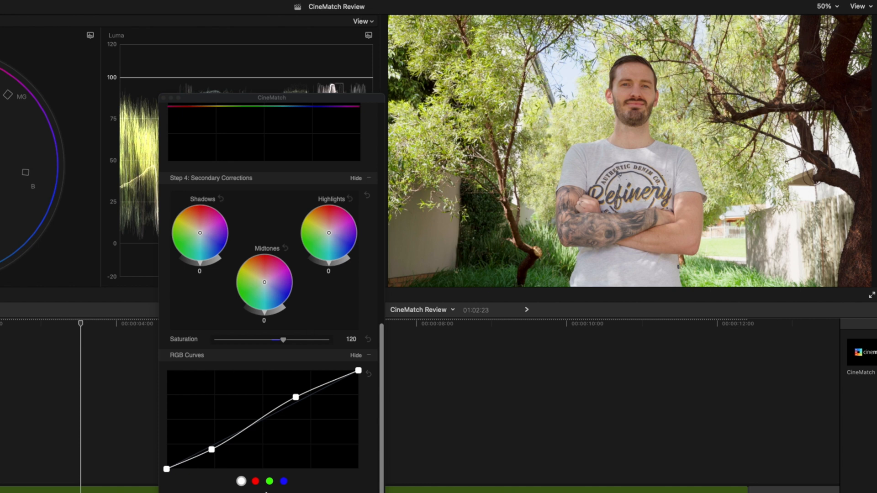
pyautogui.click(255, 481)
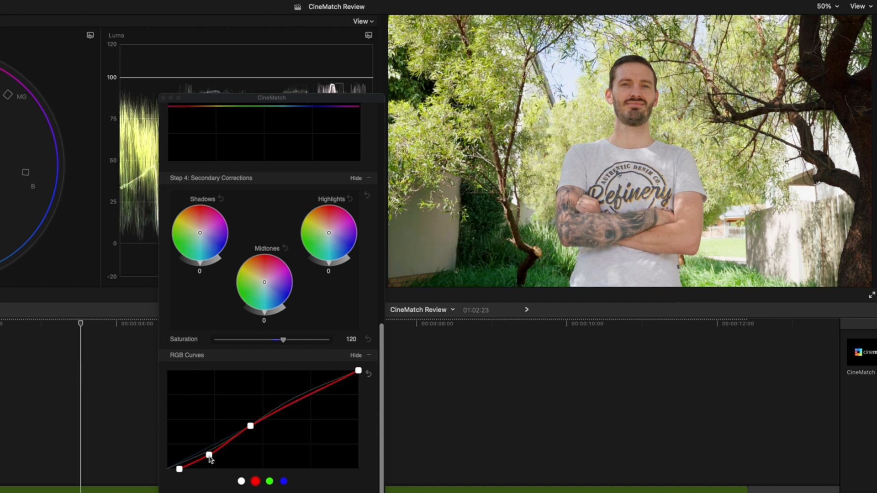
pyautogui.moveTo(210, 455); pyautogui.dragTo(206, 454)
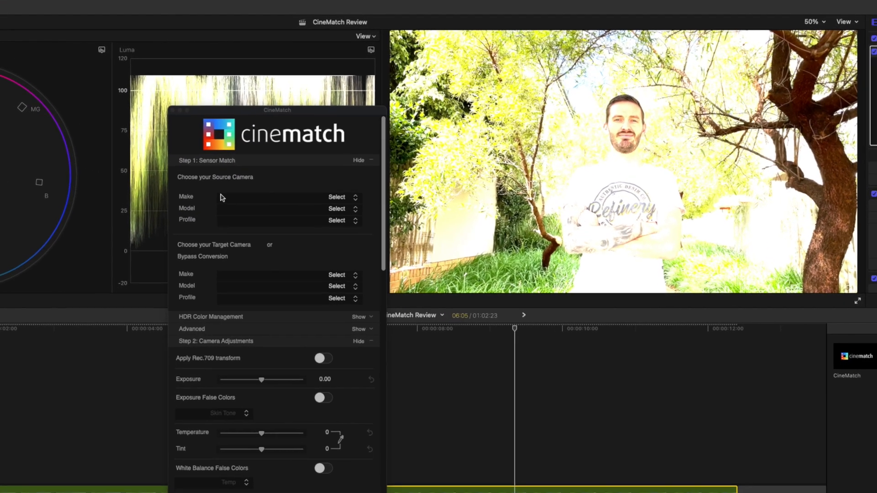
# Map source Apple iPhone 12 Pro Max Dolby to target Sony a7 III S-Log2 S-Gamut (XAVC S).
pyautogui.click(336, 197)
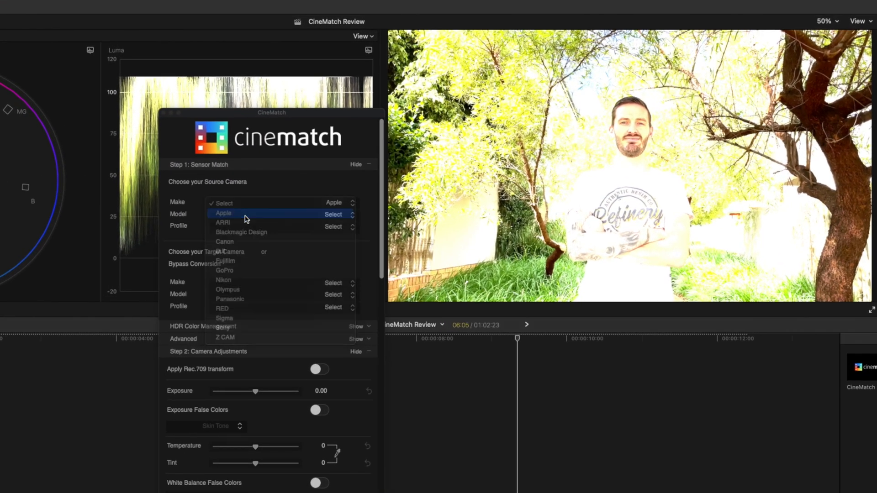
pyautogui.click(224, 214)
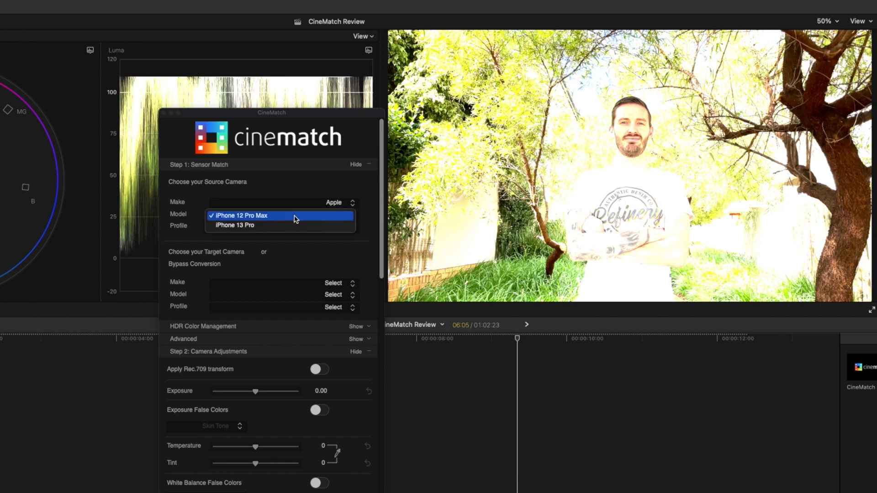
pyautogui.click(241, 215)
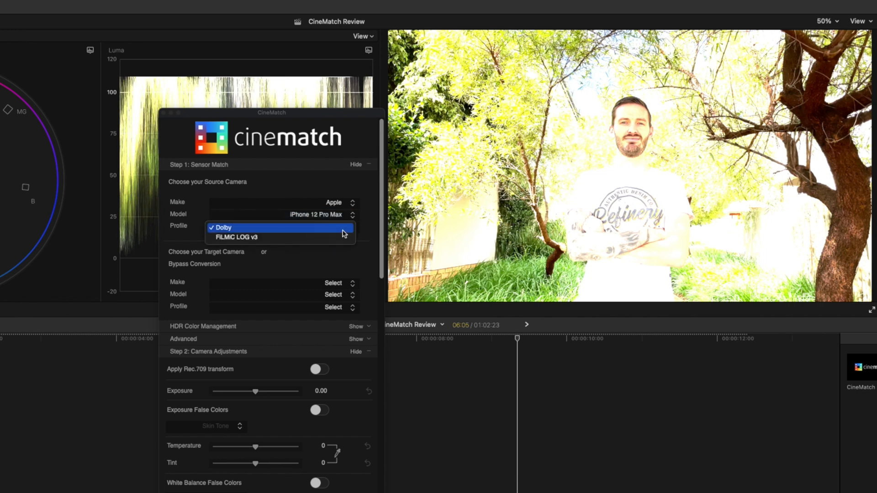
pyautogui.click(222, 227)
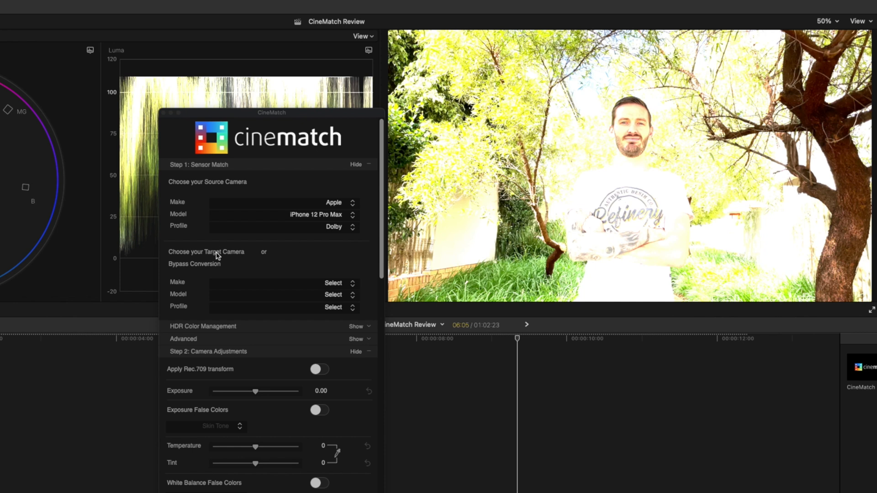
pyautogui.moveTo(250, 280)
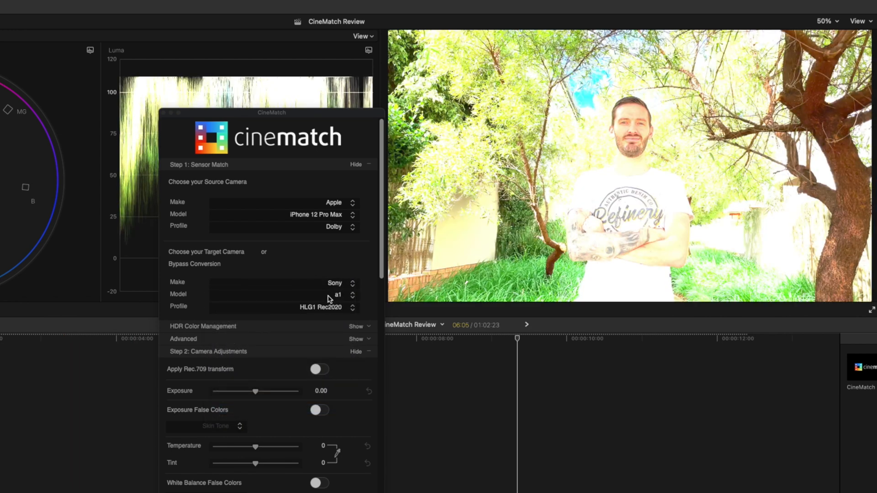
pyautogui.click(352, 295)
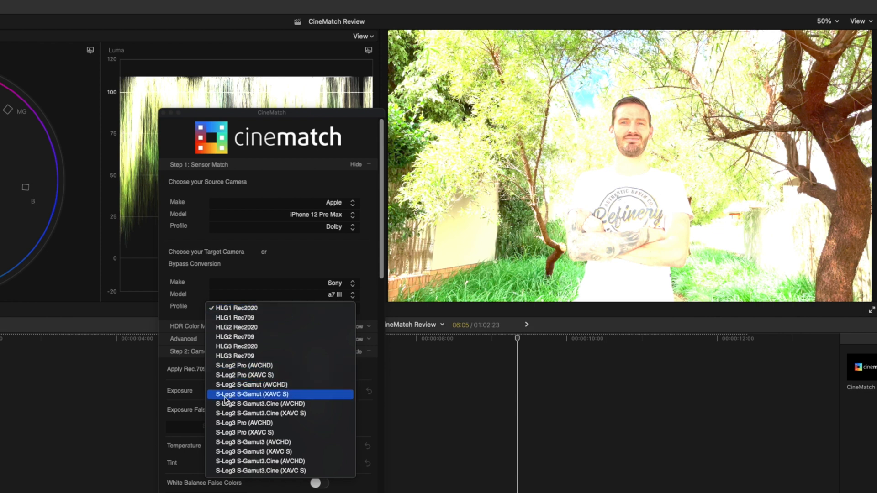
pyautogui.click(251, 395)
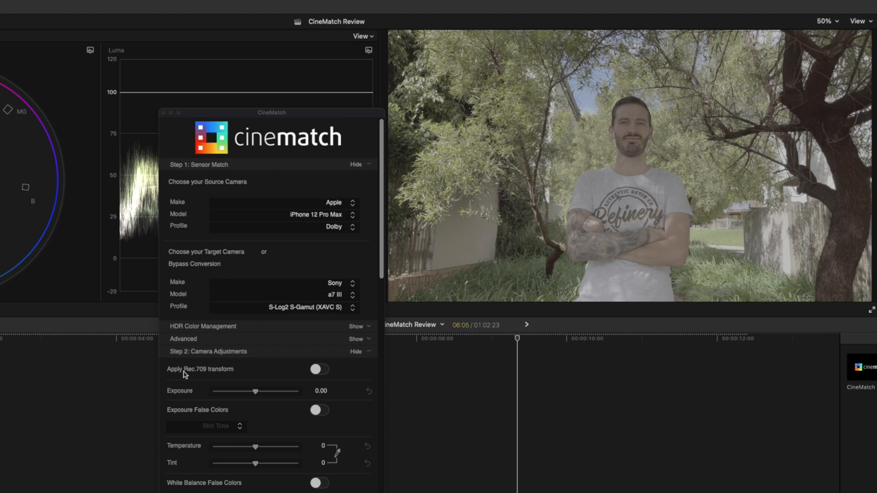
# Apply the Rec.709 transform and raise the iPhone clip's exposure to 0.16 using false colours.
pyautogui.click(319, 369)
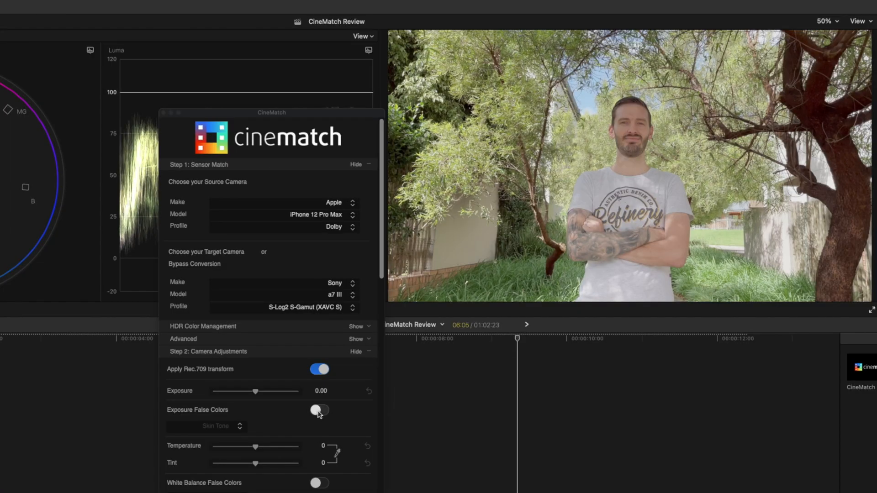
pyautogui.click(319, 410)
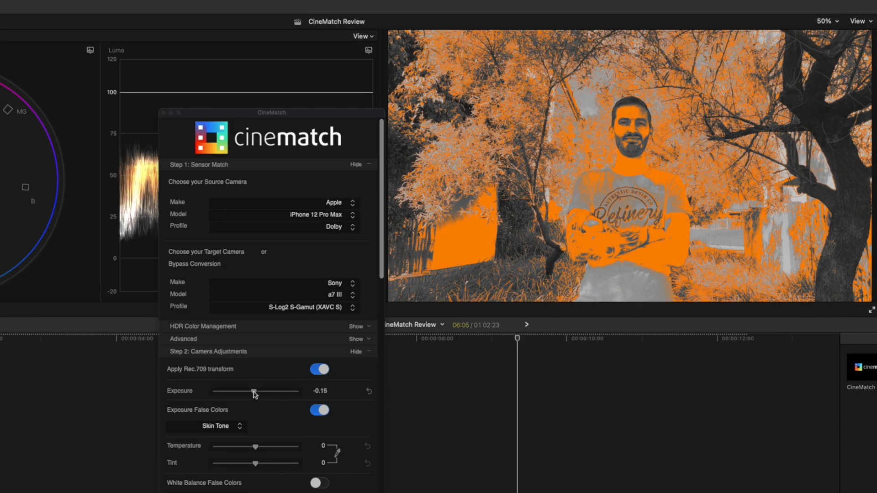
pyautogui.moveTo(251, 390); pyautogui.dragTo(258, 391)
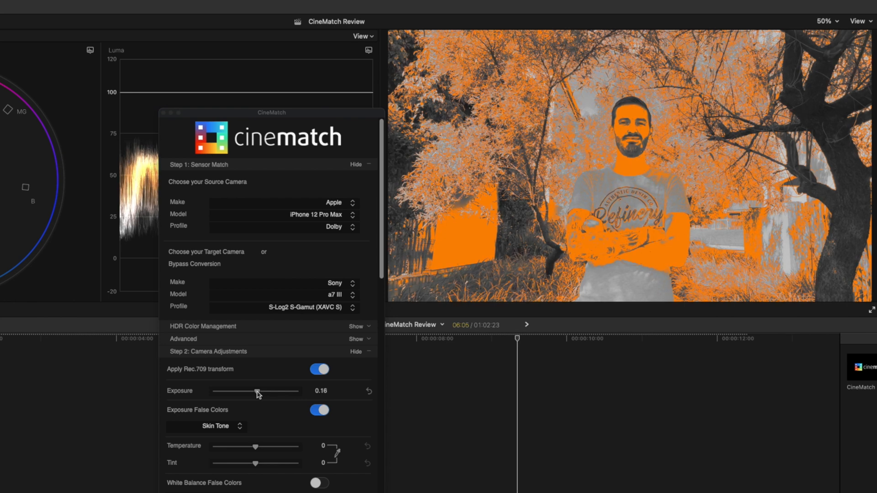
pyautogui.click(319, 410)
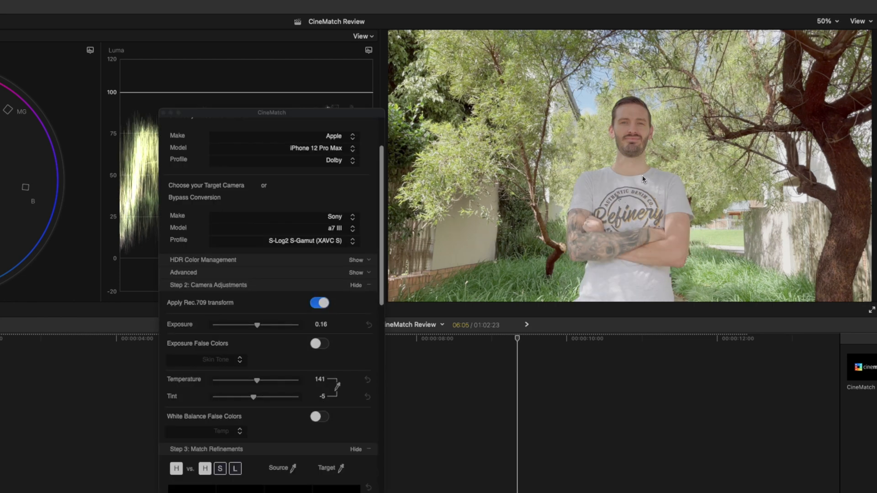
# Raise the iPhone clip's saturation to 120 and lift the midtones on the luma curve.
pyautogui.scroll(-3)
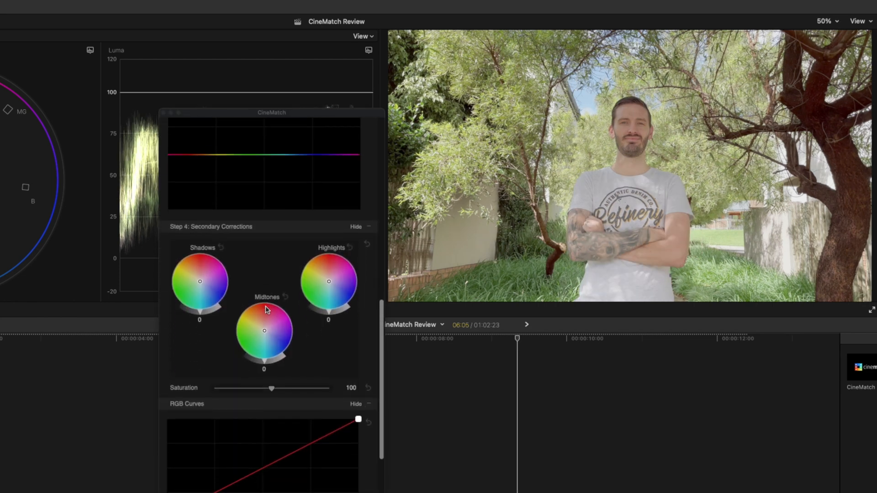
pyautogui.scroll(-3)
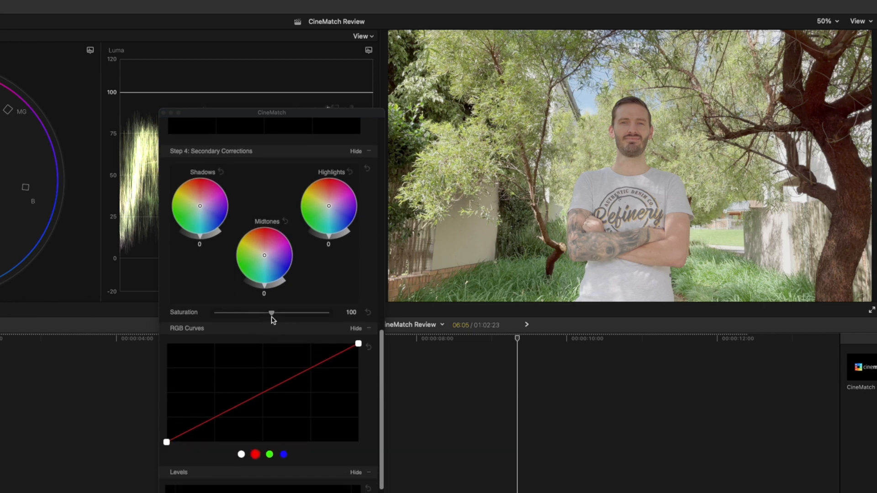
pyautogui.moveTo(271, 313); pyautogui.dragTo(280, 313)
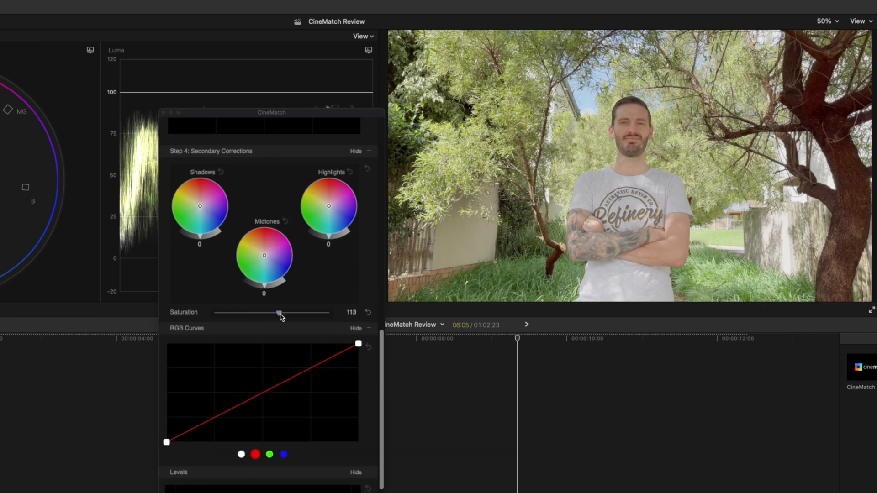
pyautogui.moveTo(278, 313); pyautogui.dragTo(282, 312)
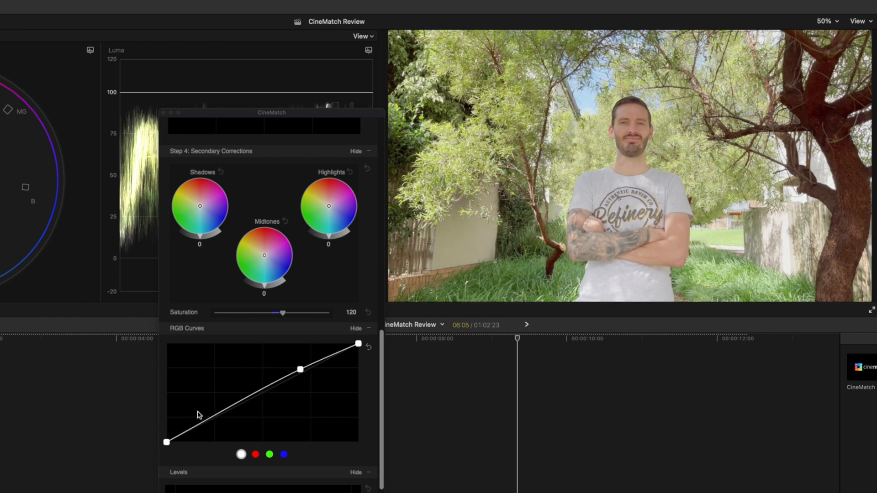
pyautogui.moveTo(207, 403); pyautogui.dragTo(207, 424)
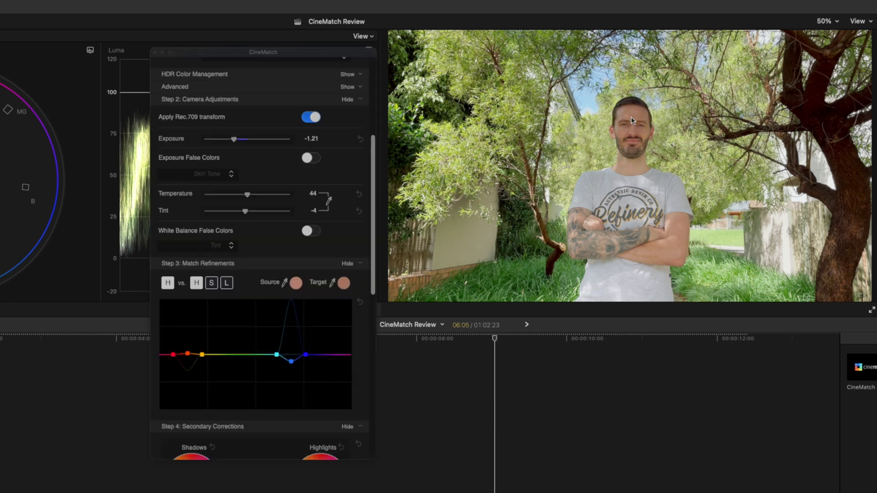
# Sample the skin tone on the man's face, then switch to Hue vs Luminance adjustment.
pyautogui.click(226, 283)
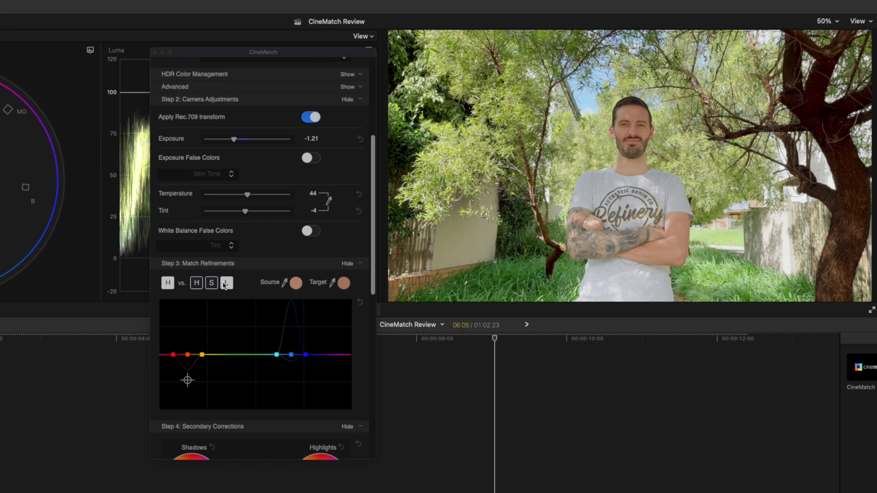
pyautogui.click(196, 282)
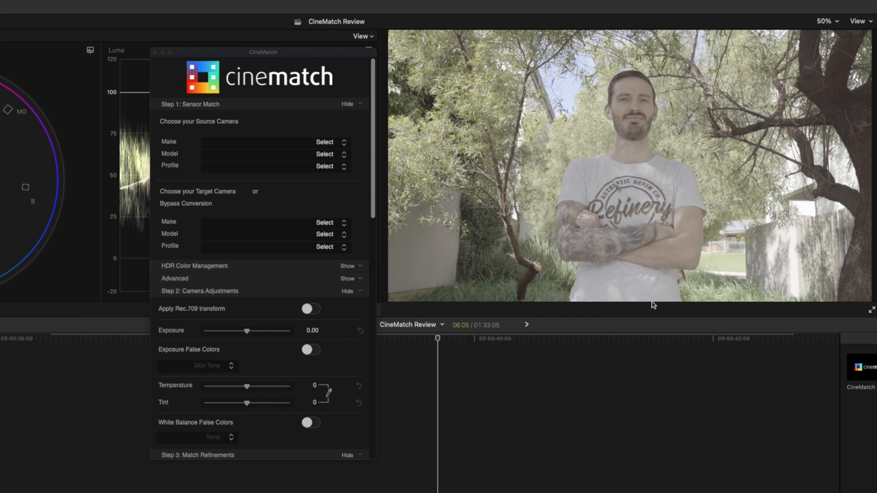
pyautogui.moveTo(236, 147)
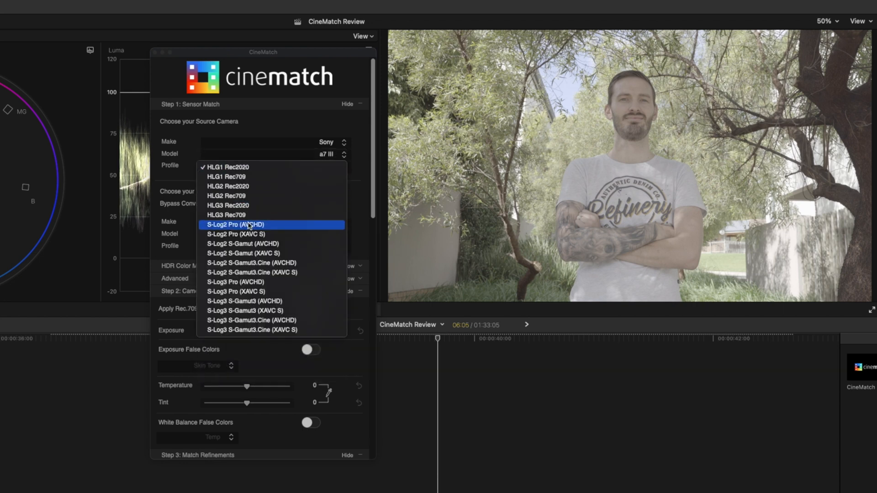
pyautogui.moveTo(282, 257)
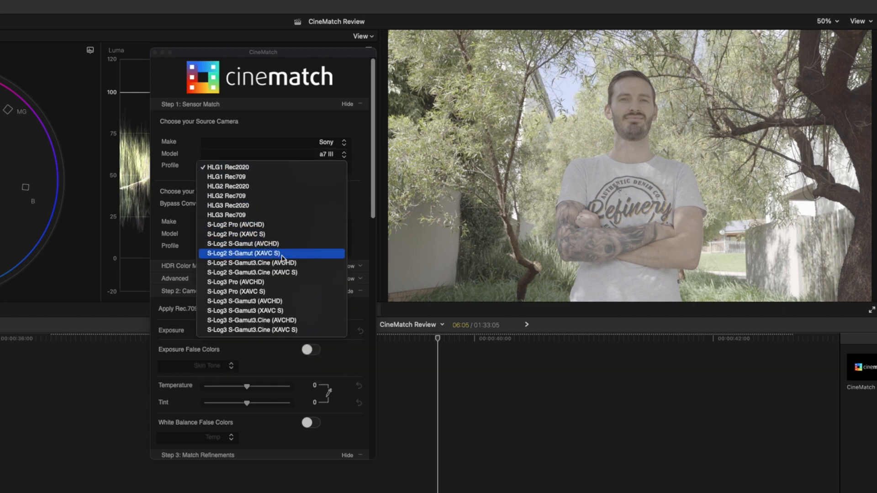
# Choose S-Log2 S-Gamut (XAVC S) as the Sony a7 III source profile.
pyautogui.click(243, 254)
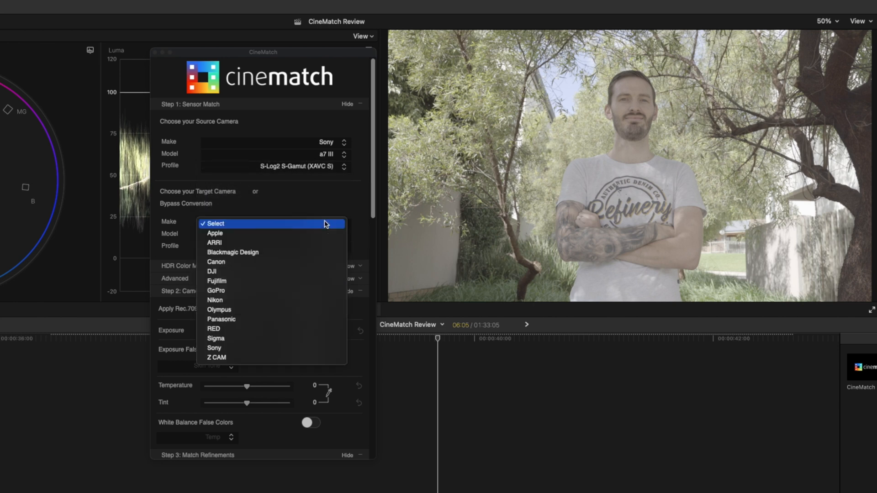
pyautogui.moveTo(313, 275)
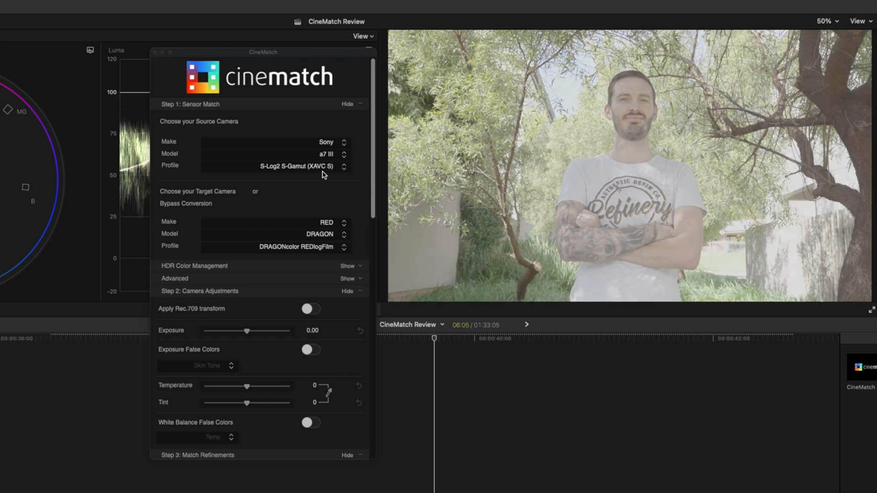
# Enable Rec.709 transform, tweak exposure, add an S-curve, and apply the renamed RedDragon LUT.
pyautogui.click(310, 309)
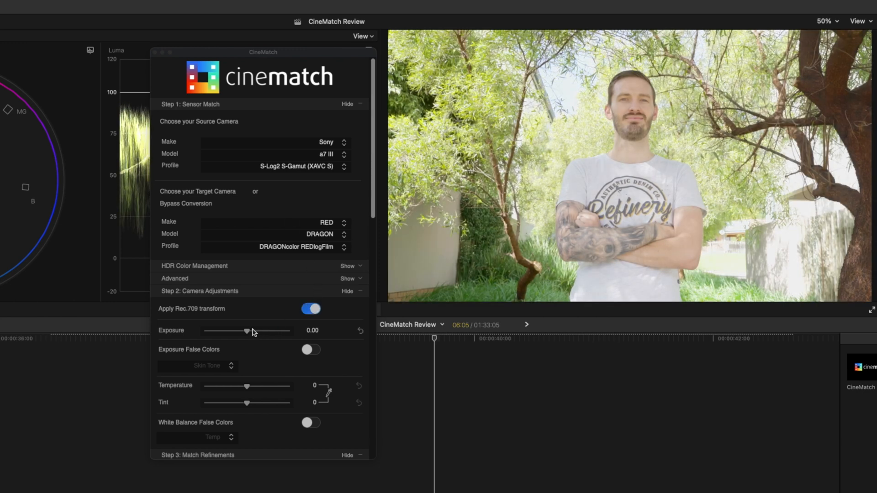
pyautogui.moveTo(244, 331); pyautogui.dragTo(240, 331)
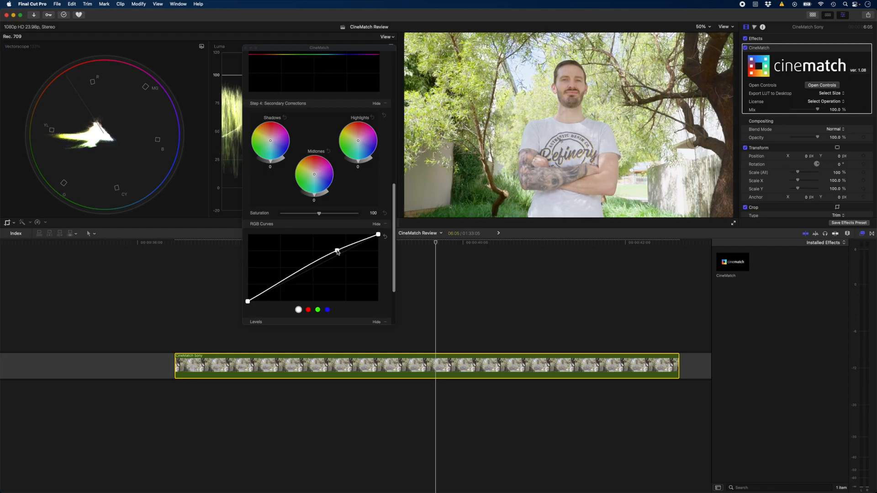
pyautogui.moveTo(337, 251); pyautogui.dragTo(284, 285)
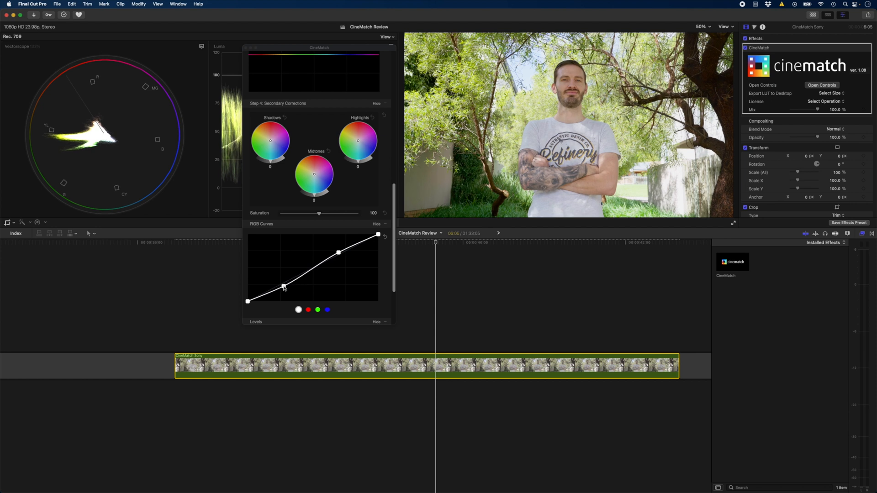
pyautogui.moveTo(319, 214); pyautogui.dragTo(322, 213)
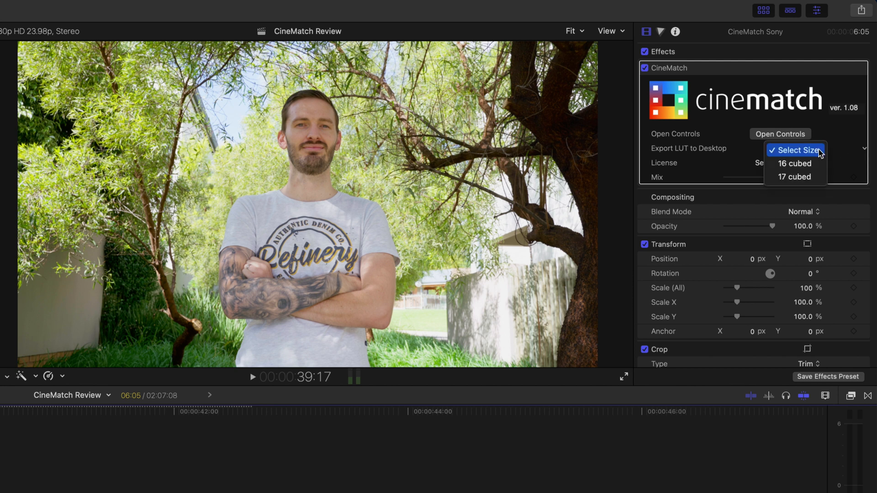
pyautogui.moveTo(794, 177)
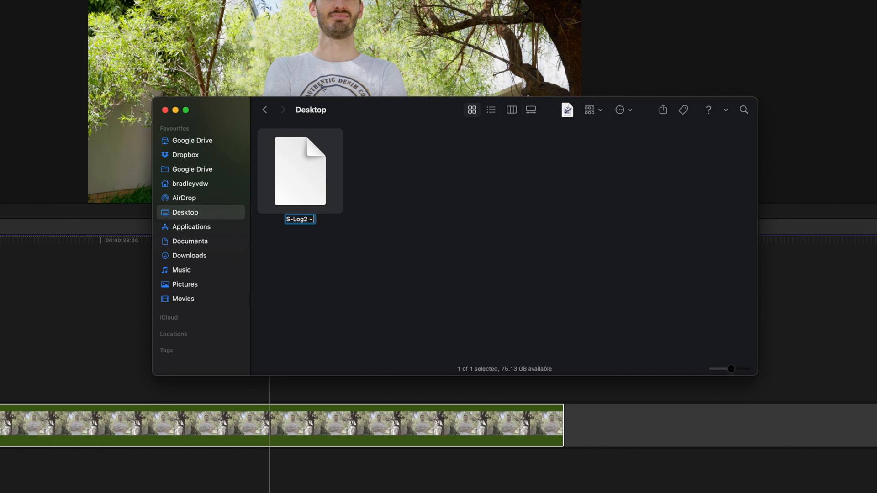
pyautogui.write('RedDragon')
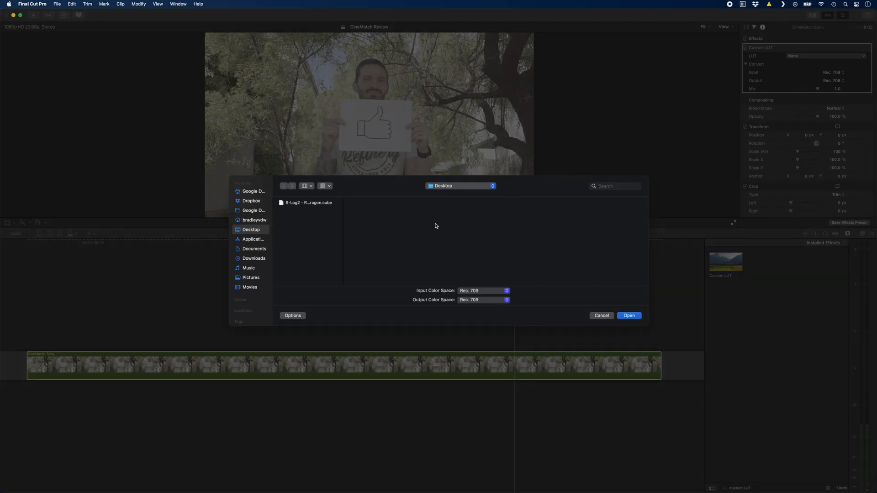
pyautogui.click(628, 316)
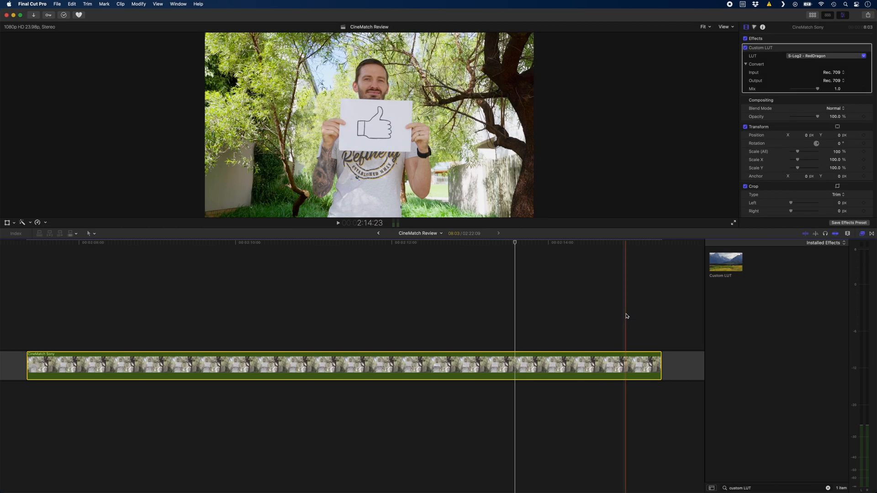